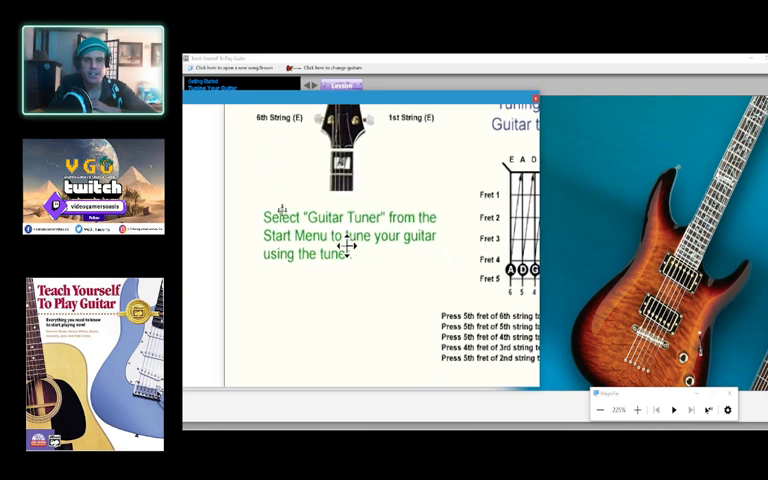
Save the Tuning Your Guitar lesson capture as a JPEG named 'Tuning'.
scroll("down", 3)
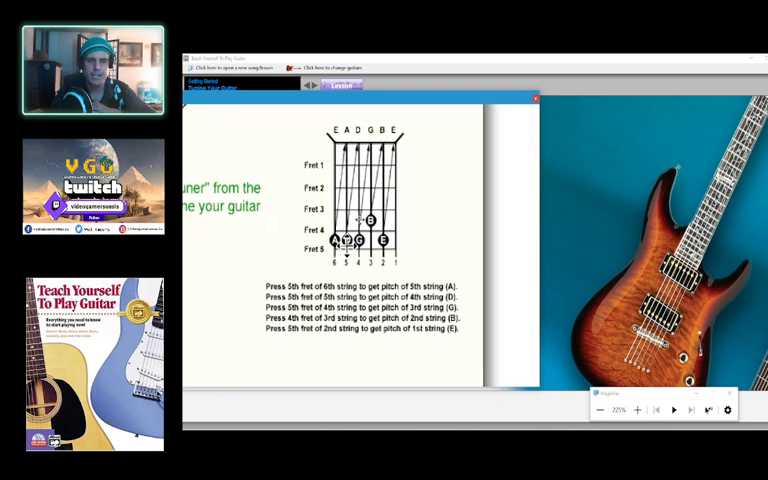
scroll("down", 3)
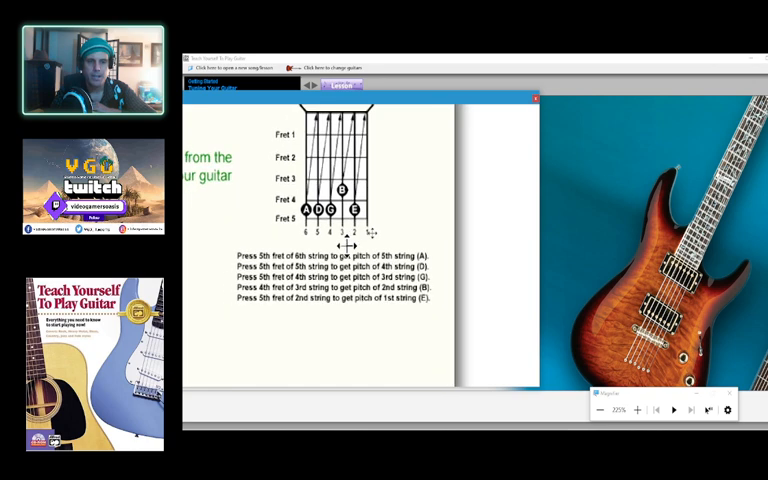
scroll("down", 3)
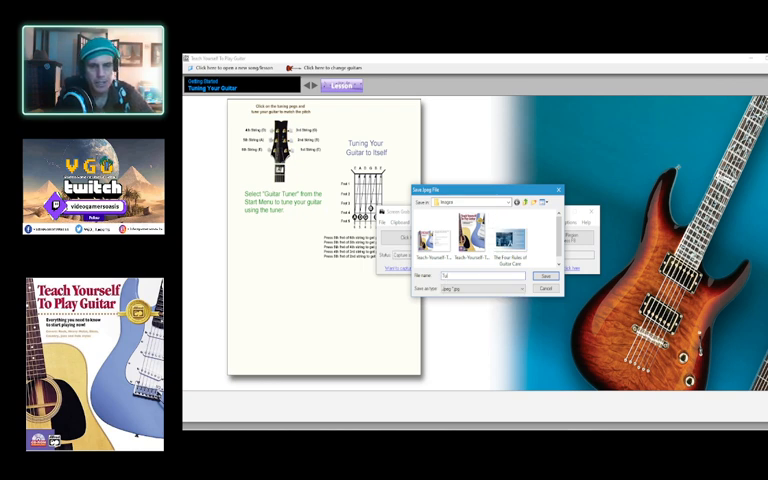
type("Tuning")
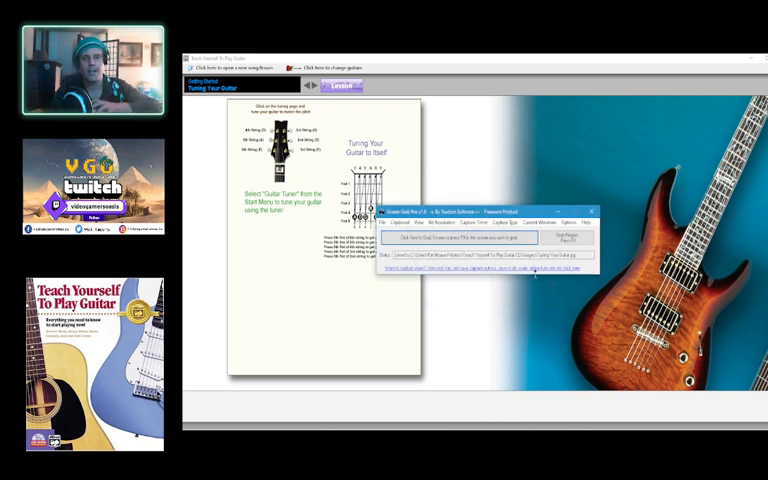
left_click(597, 211)
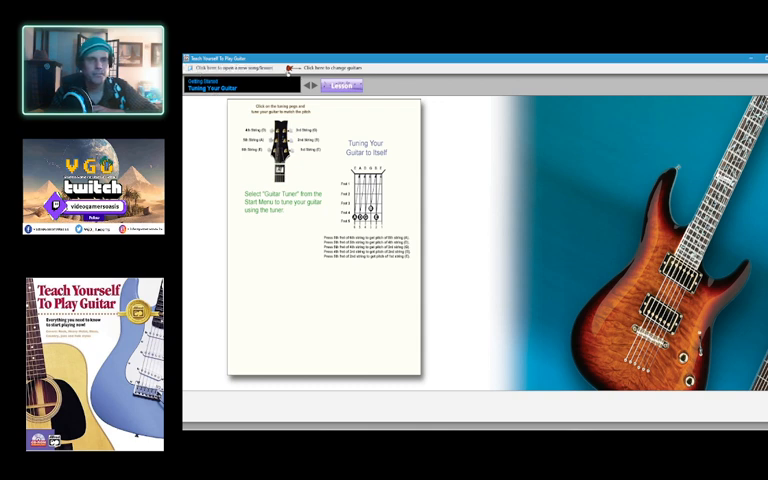
left_click(185, 57)
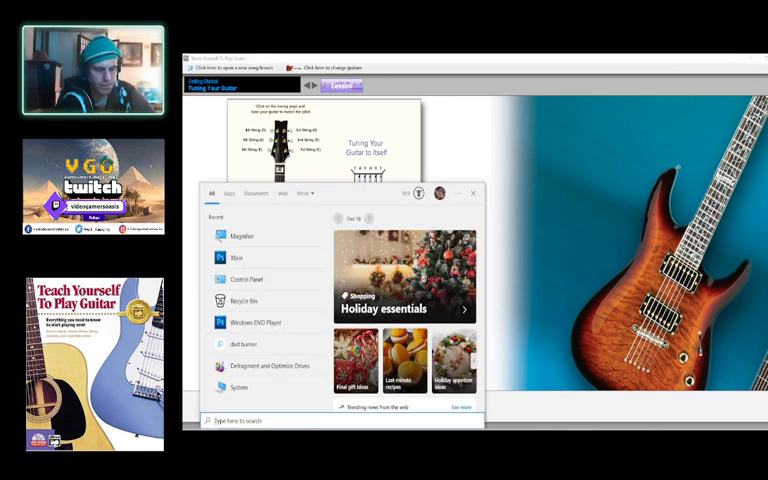
Search the Start menu for 'Guitar T' and launch Guitar Tuner.
type("Guitar T")
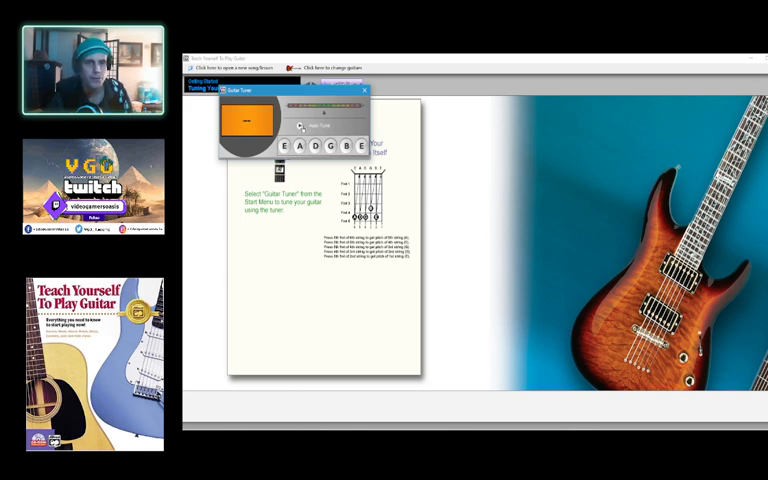
Switch the Guitar Tuner to Auto Tune so it detects the played string.
left_click(287, 146)
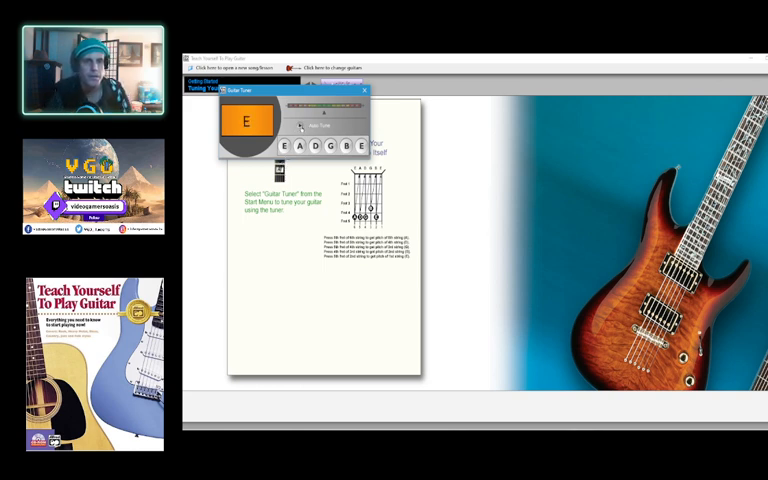